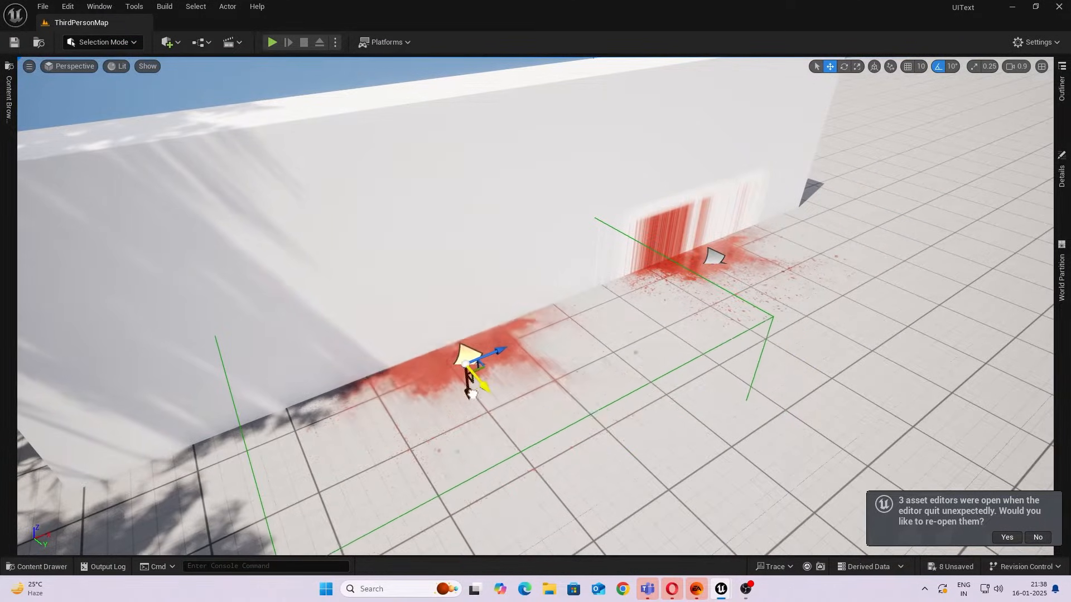
Inspect the blood decals in the viewport and review the blood textures, isolating a mask channel.
left_click_drag(479, 361, 560, 457)
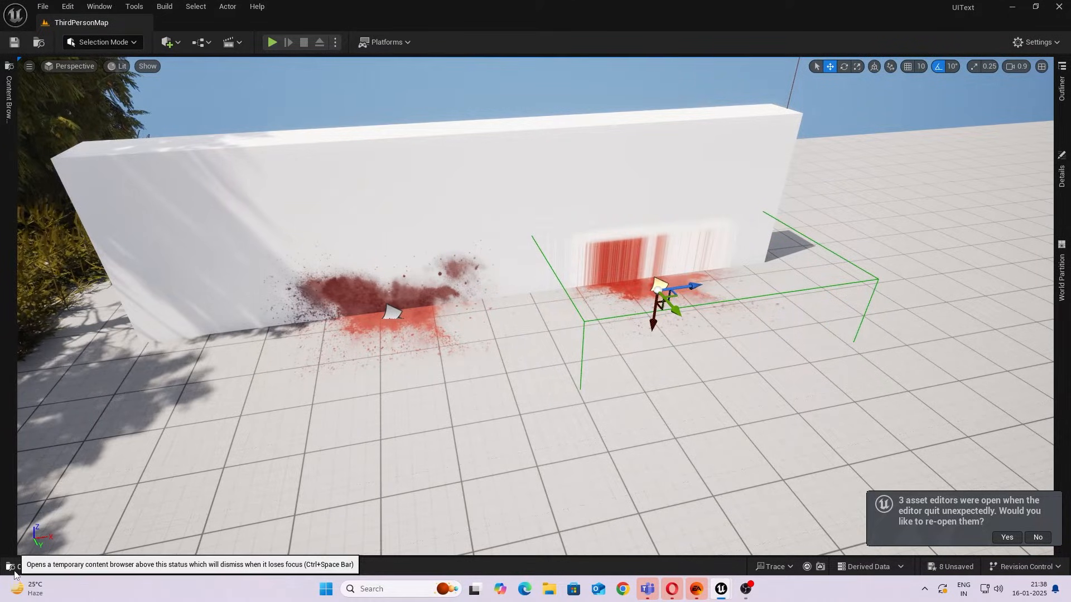
left_click(10, 567)
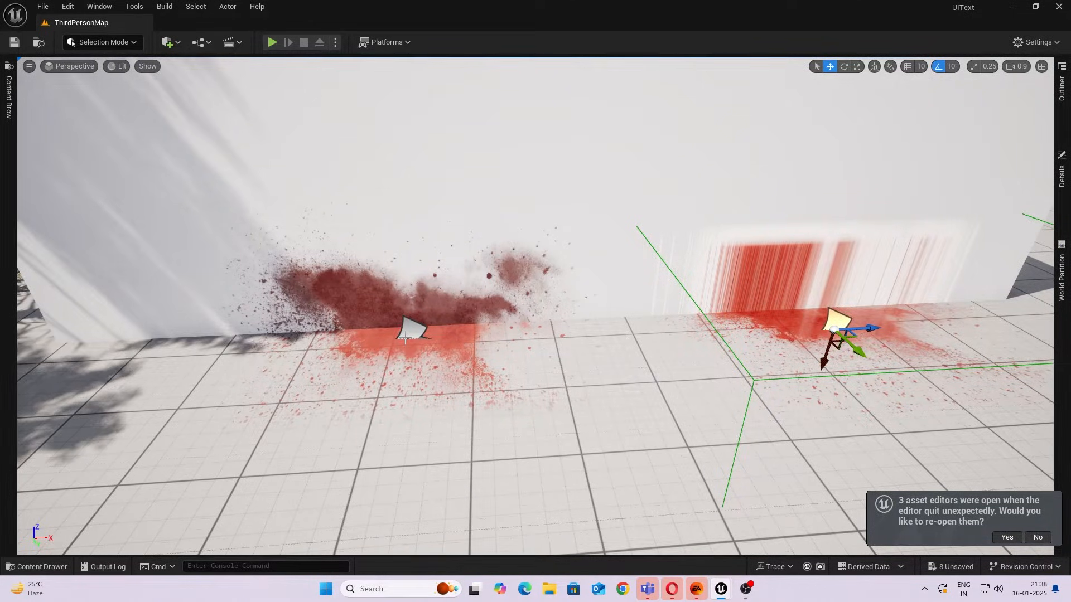
mouse_move(38, 567)
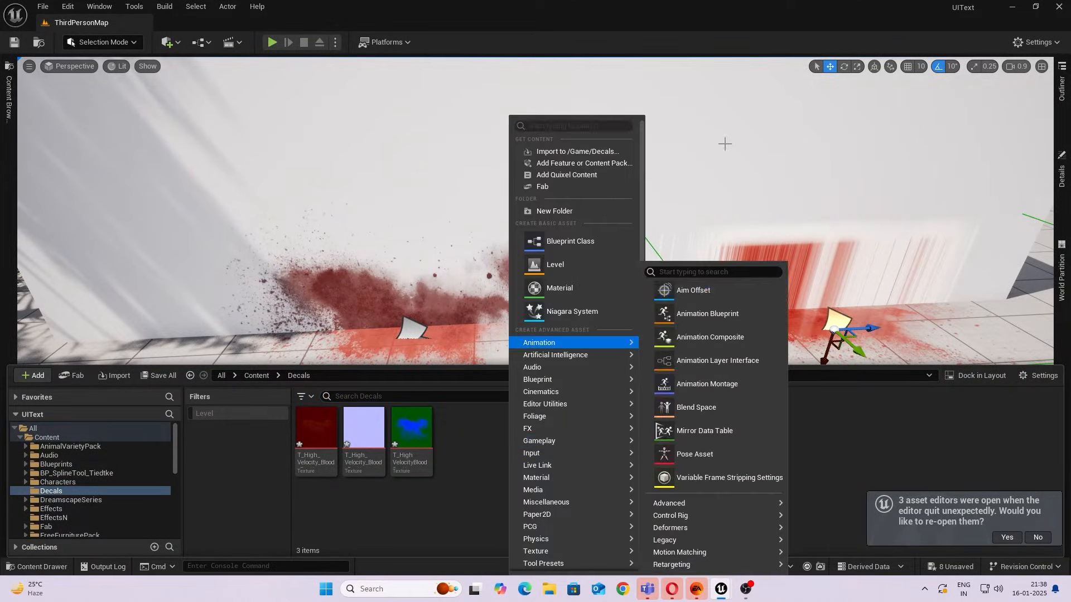
mouse_move(559, 287)
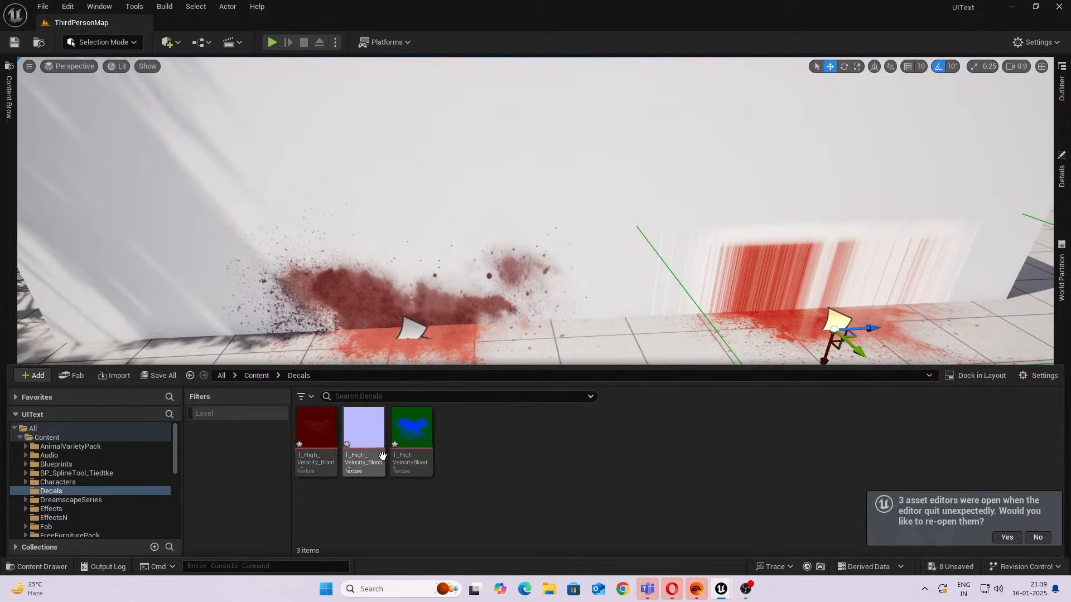
mouse_move(314, 434)
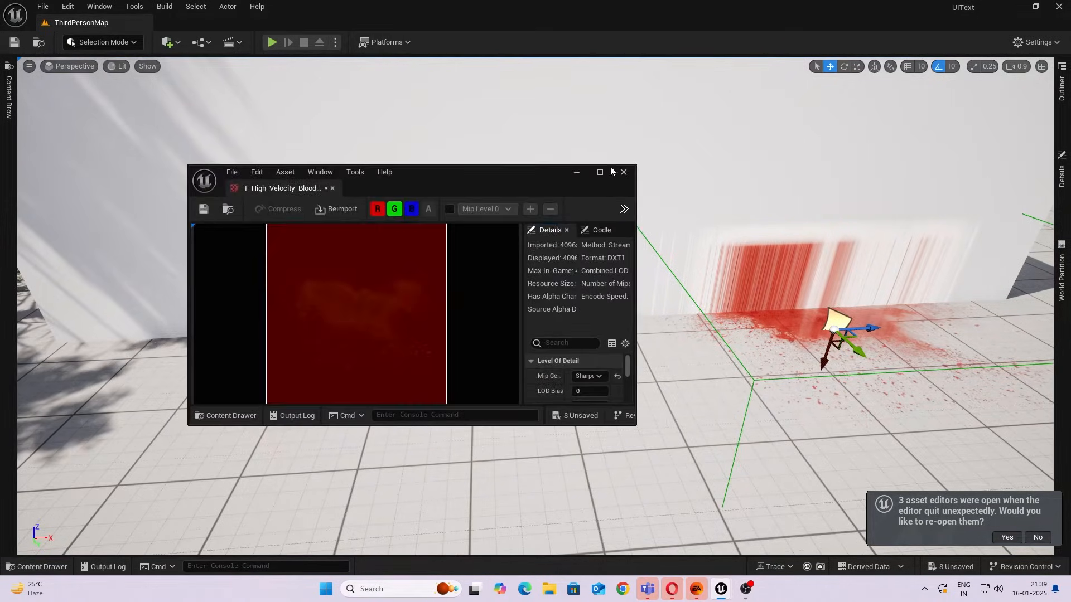
left_click(599, 172)
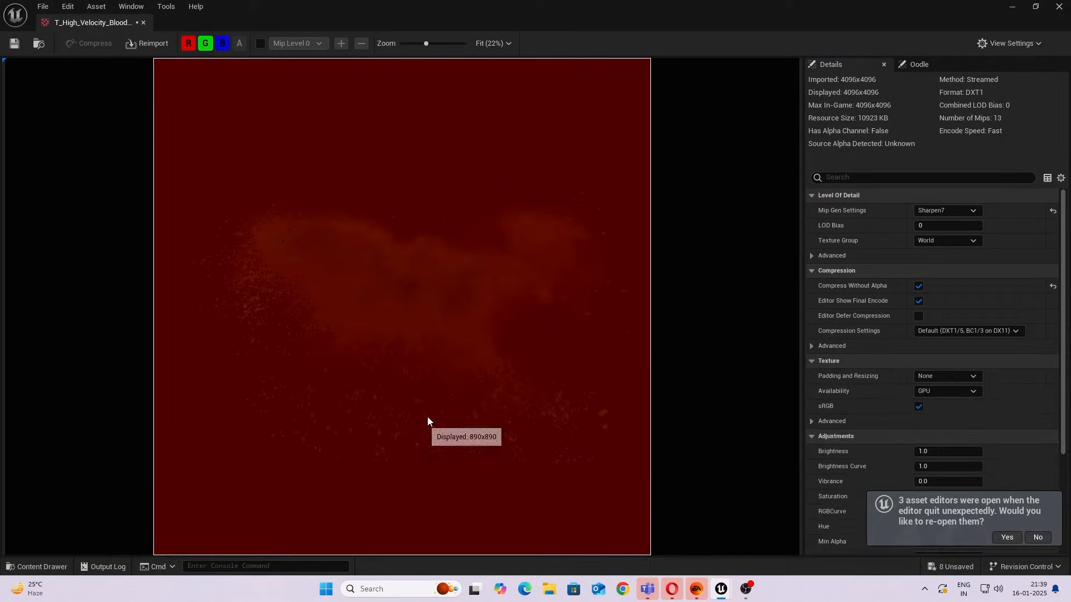
left_click(222, 44)
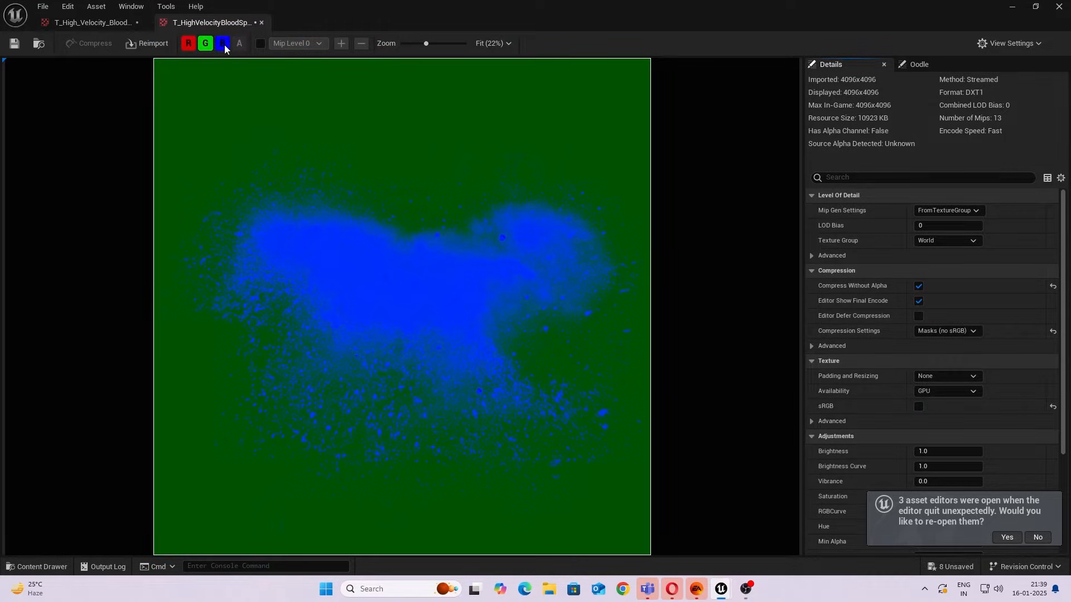
left_click(222, 43)
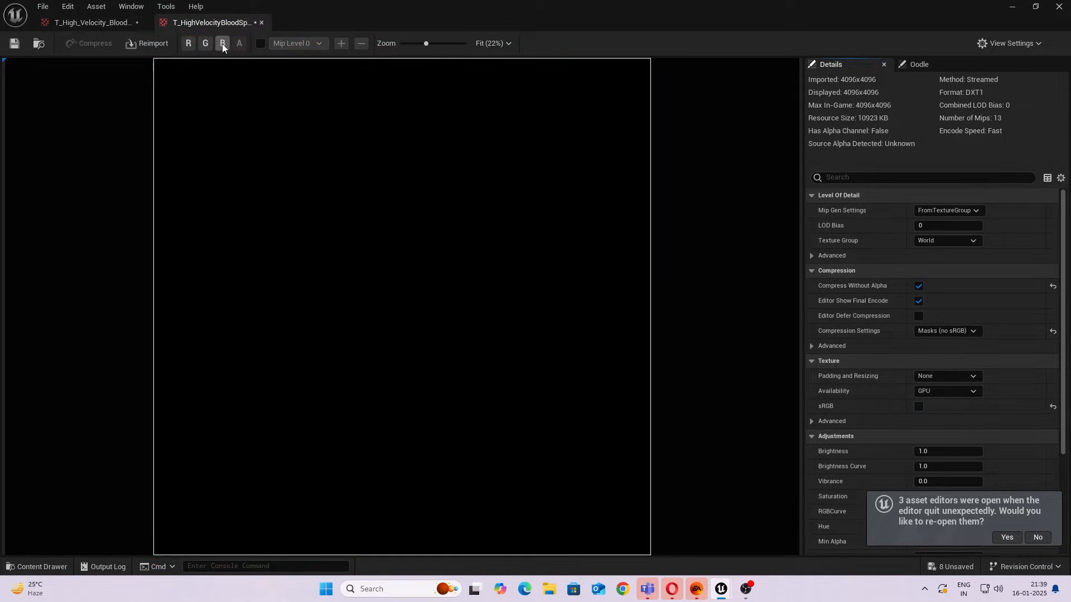
left_click(92, 22)
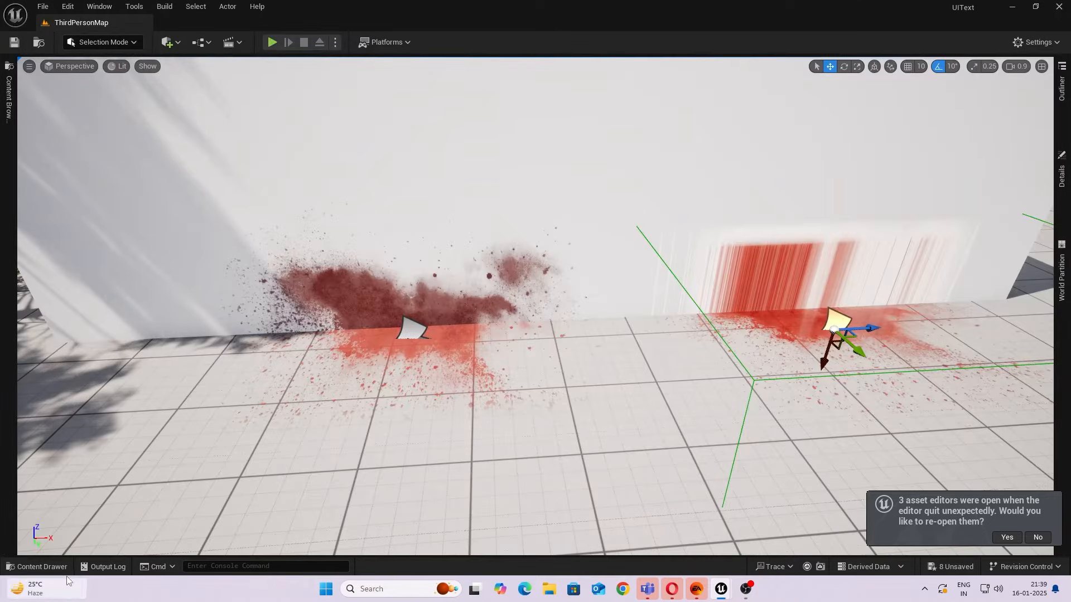
Create a new Material asset in the Decals folder named M_BloodDecal.
left_click(33, 376)
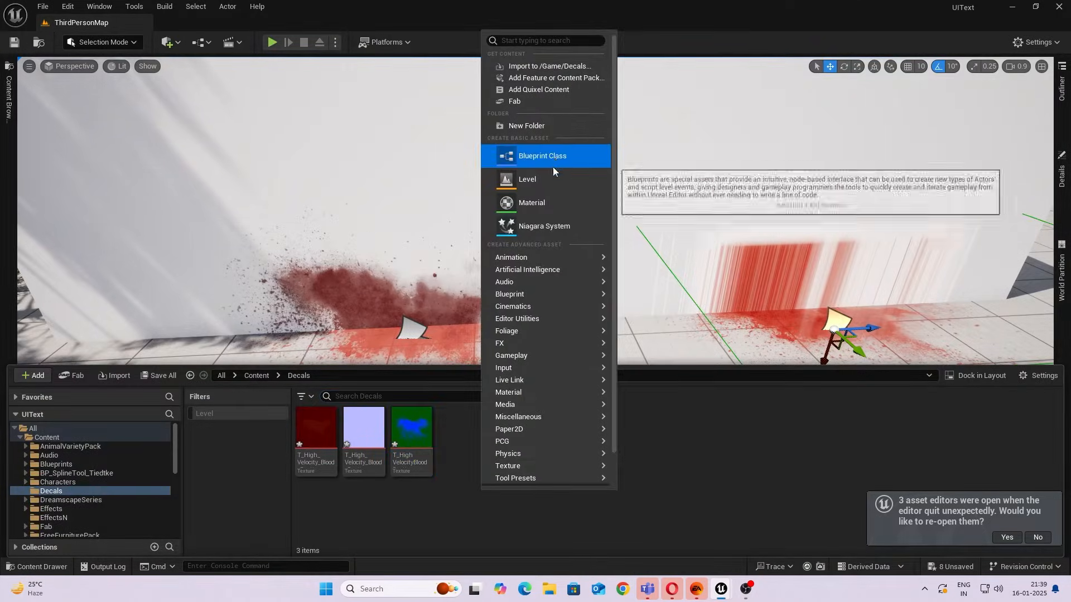
left_click(531, 202)
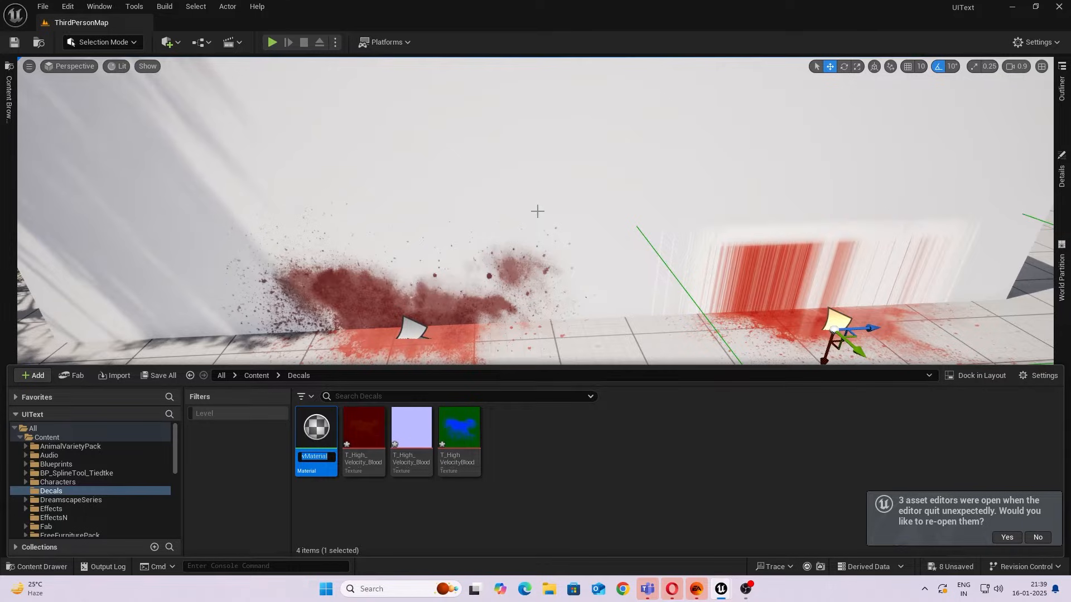
type("M_B")
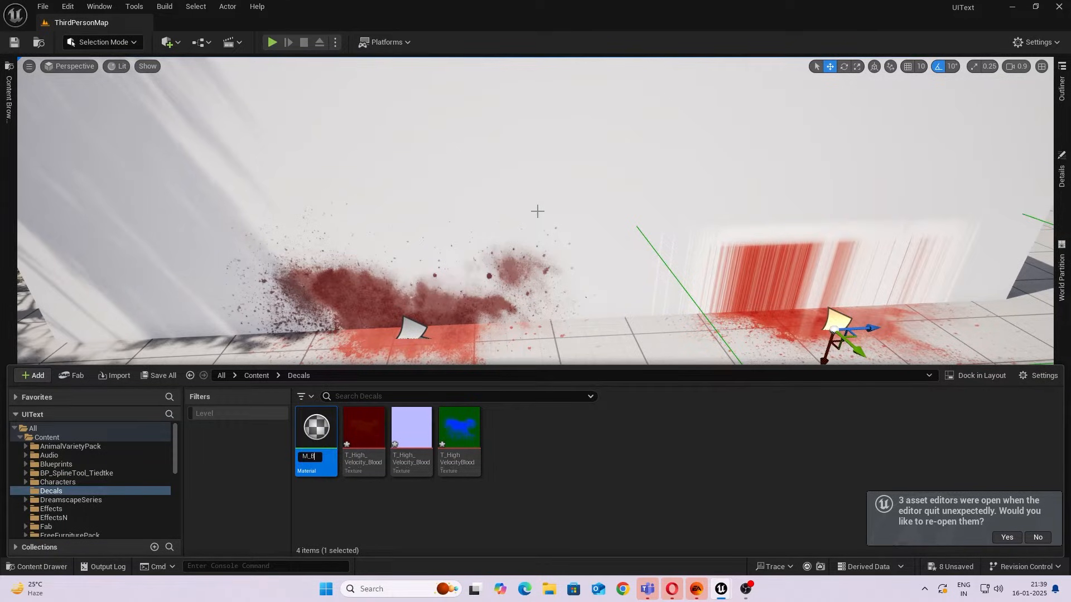
type("1_BloodDe")
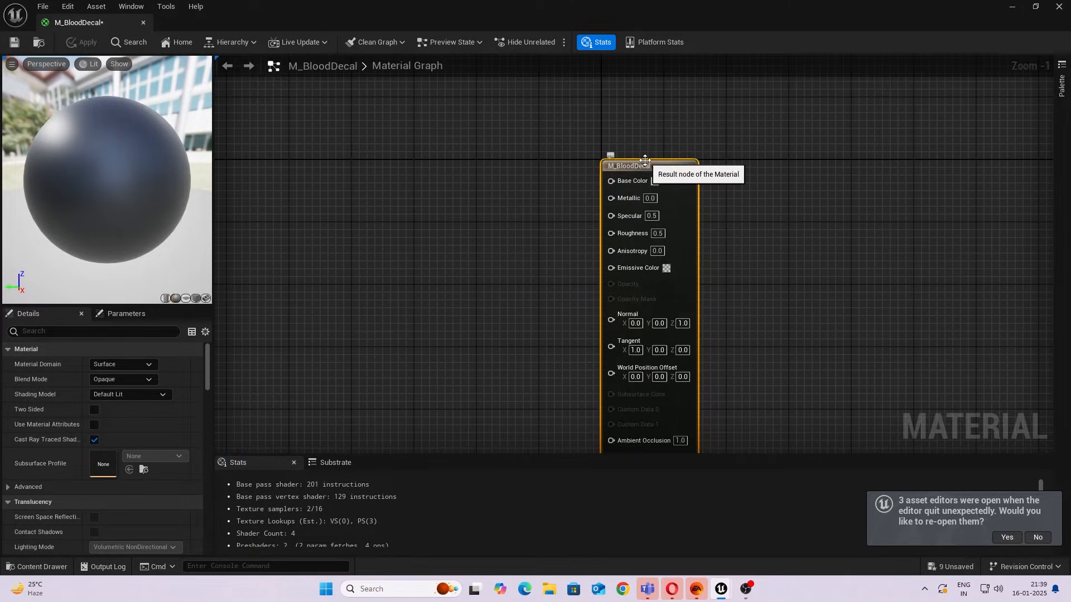
mouse_move(136, 335)
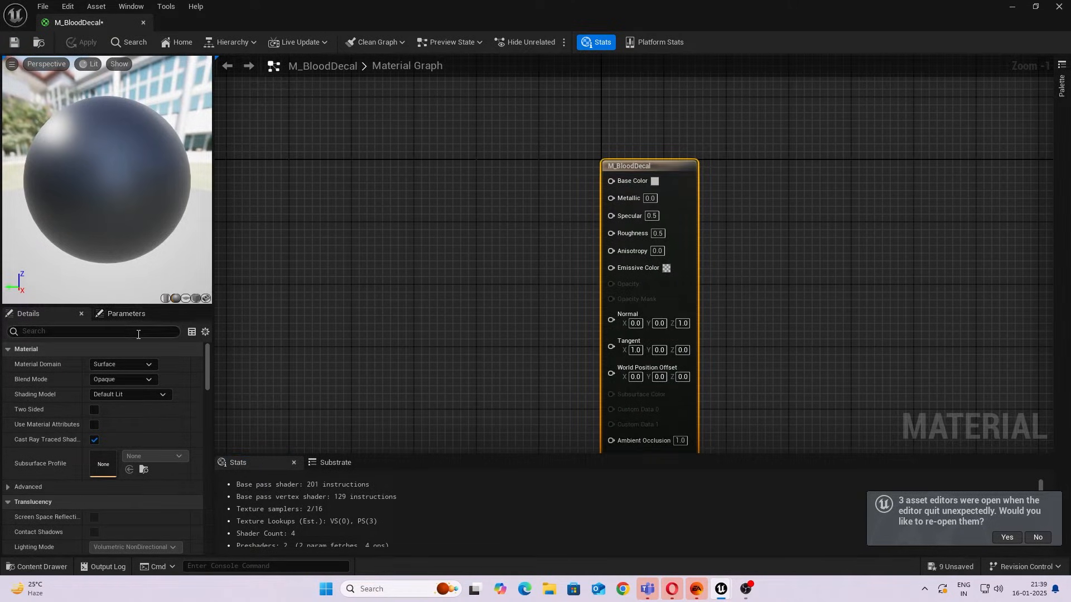
Set M_BloodDecal to the Deferred Decal domain with Translucent blend mode and save it.
left_click(121, 364)
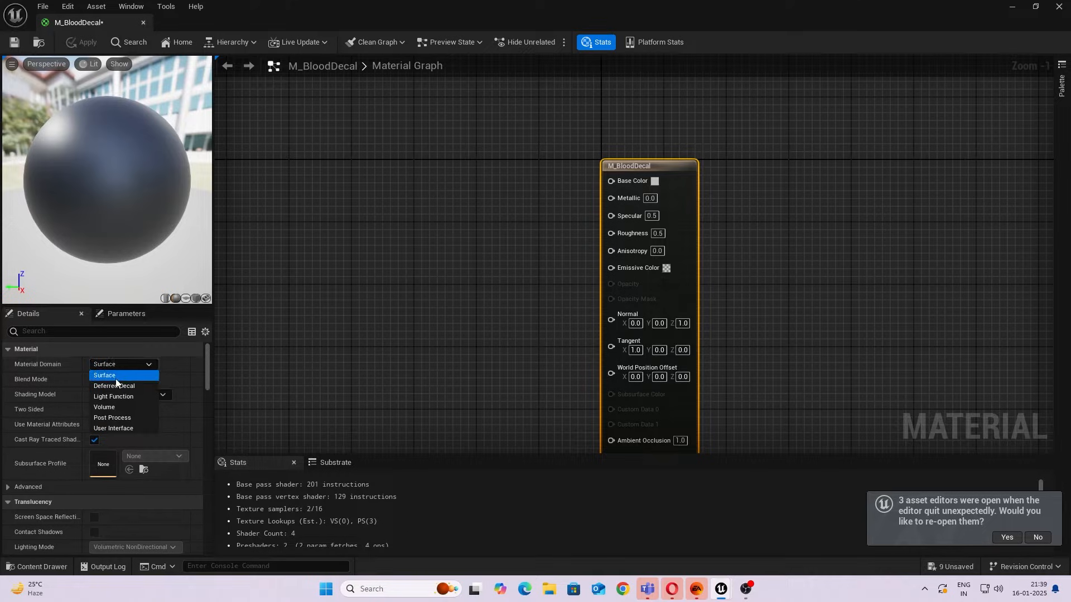
left_click(114, 386)
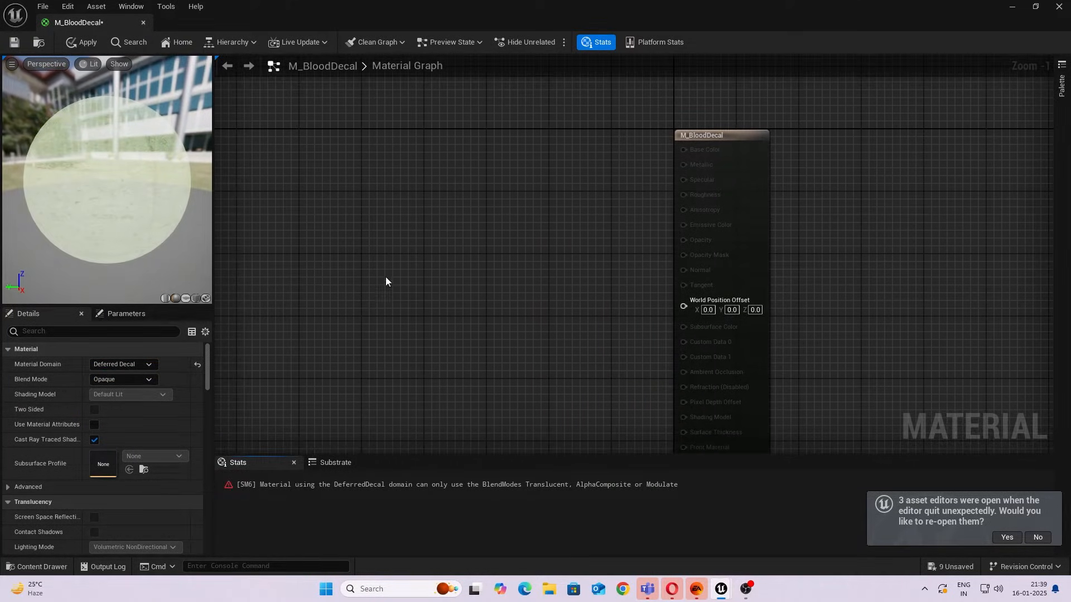
left_click(122, 380)
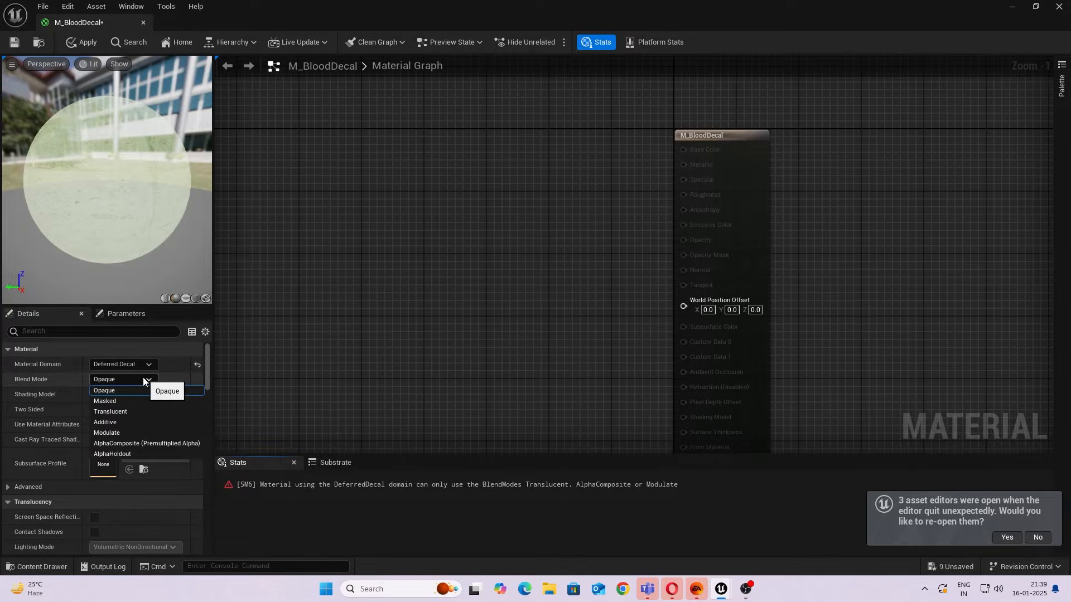
mouse_move(110, 412)
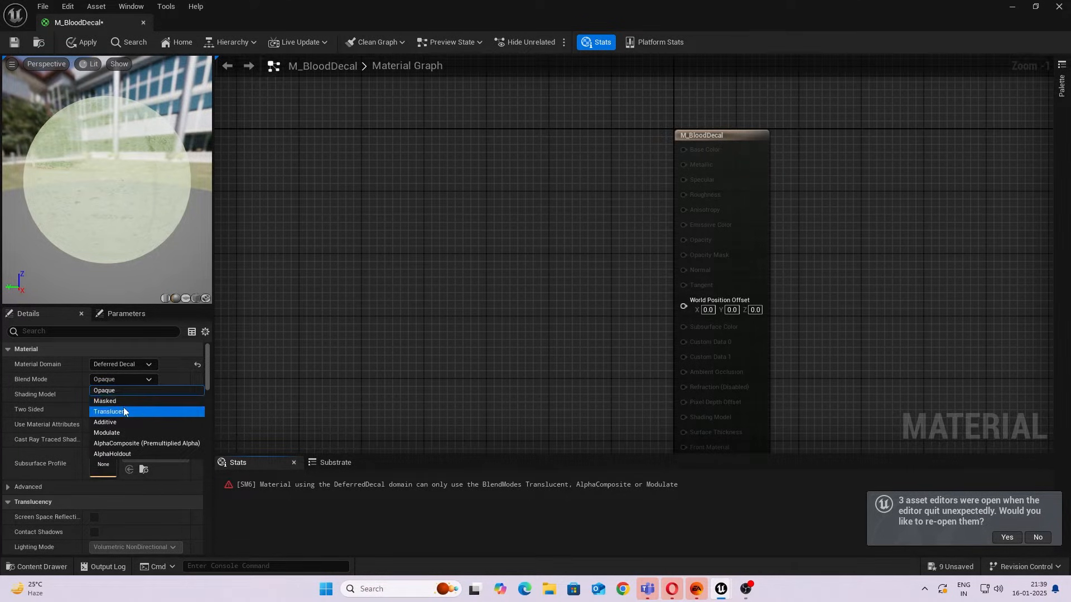
left_click(109, 412)
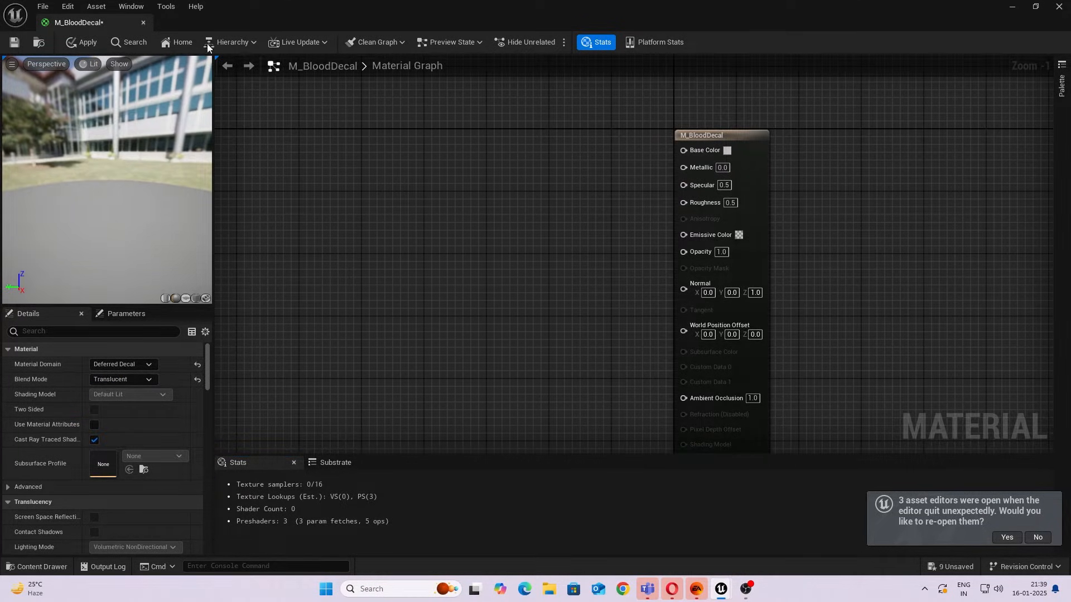
left_click(87, 41)
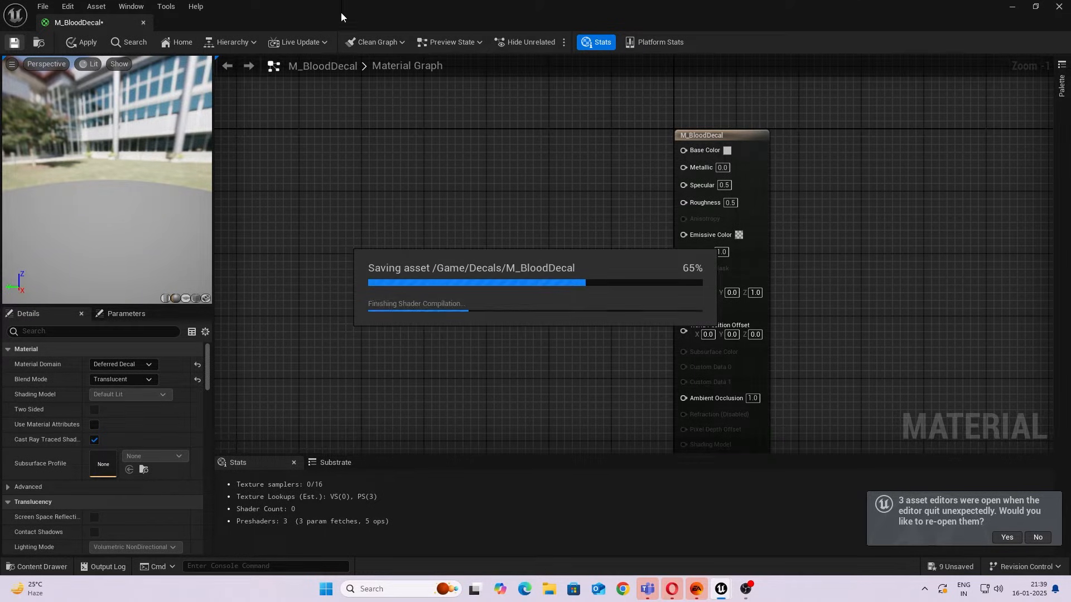
mouse_move(48, 573)
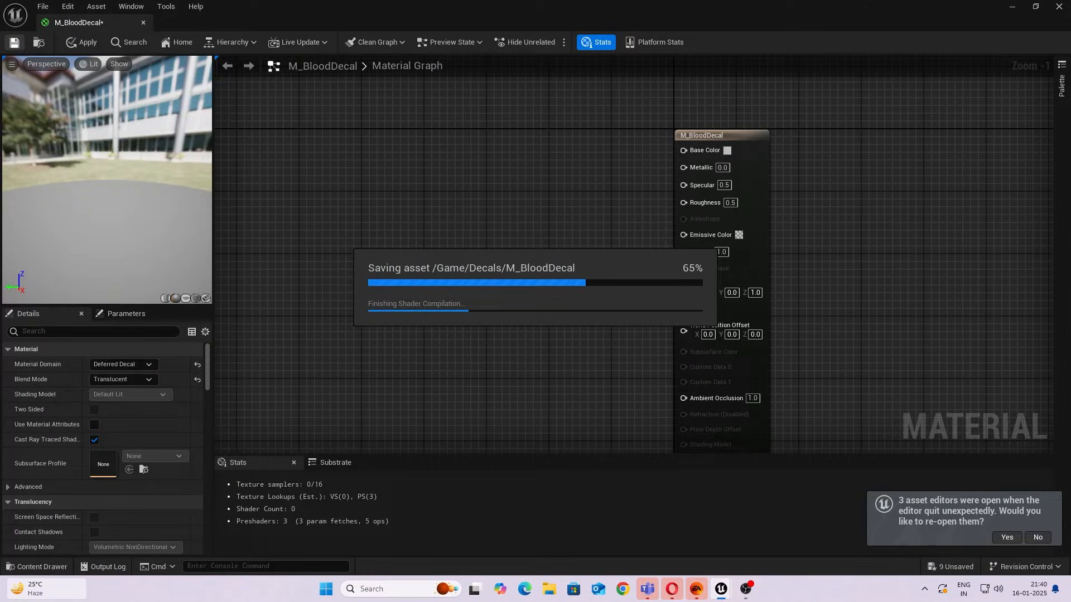
mouse_move(950, 312)
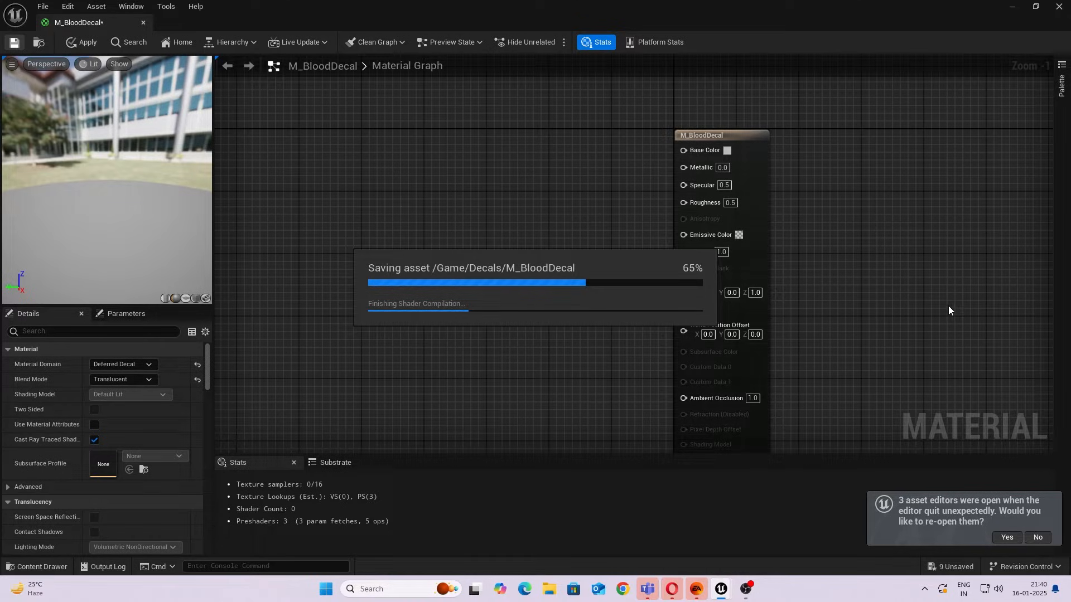
mouse_move(941, 357)
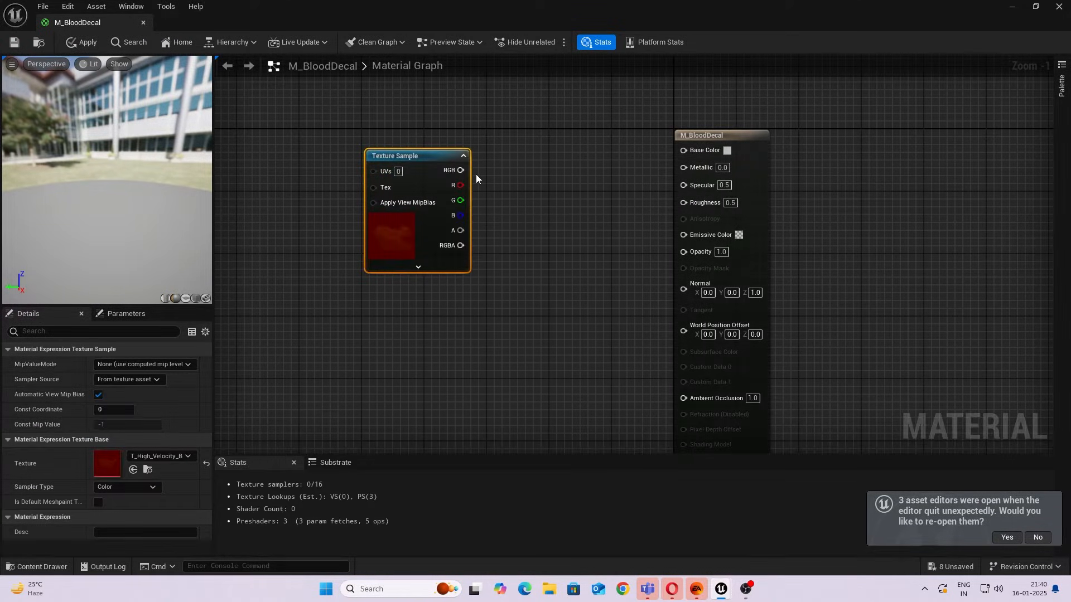
Wire the blood texture sample's RGB output into the material's Base Color.
left_click_drag(461, 170, 682, 149)
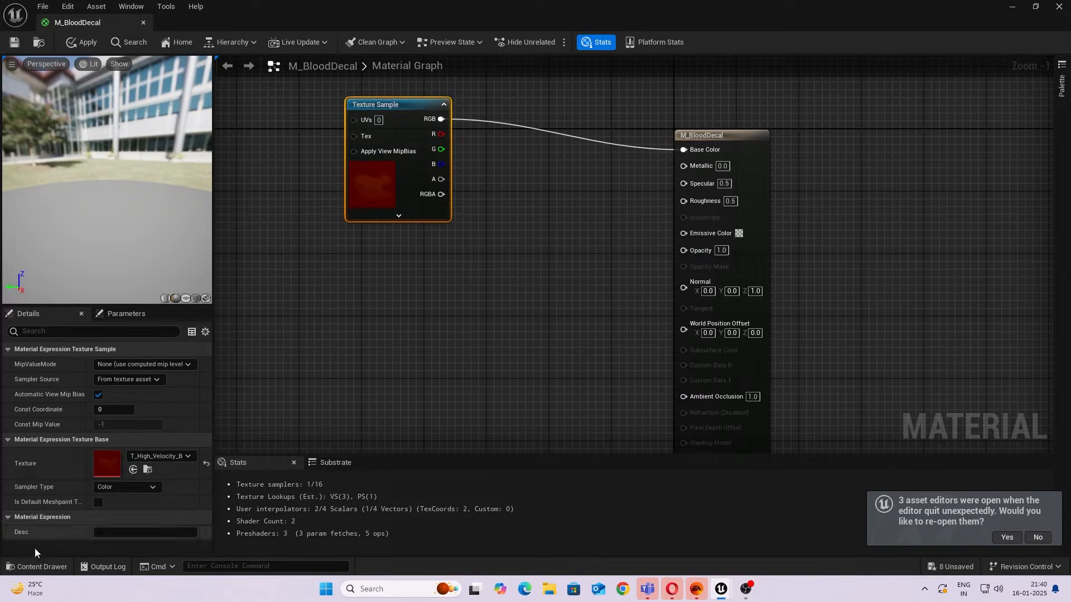
mouse_move(38, 566)
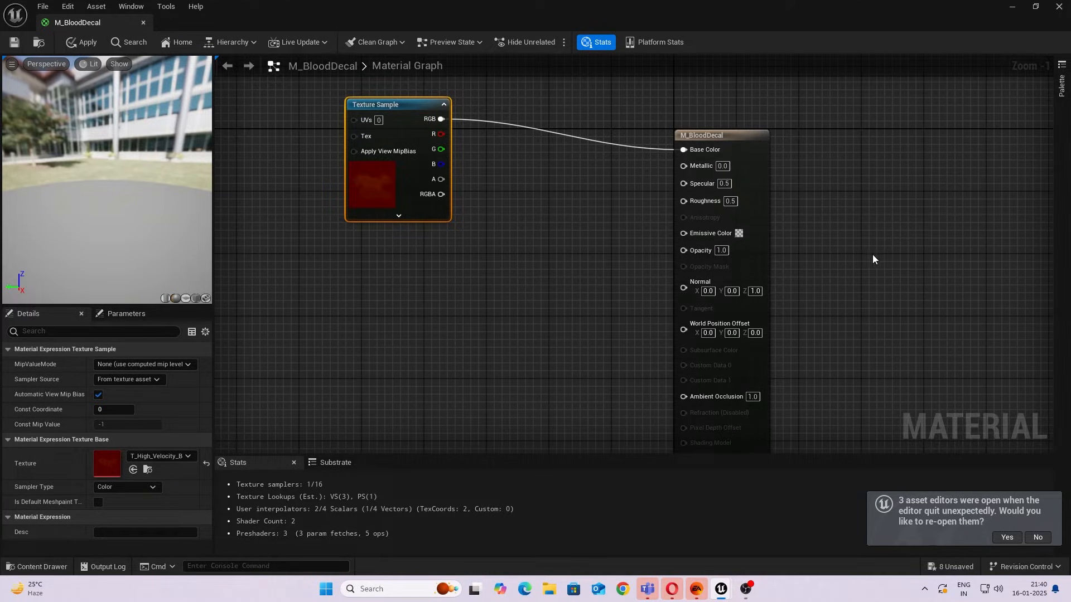
mouse_move(683, 259)
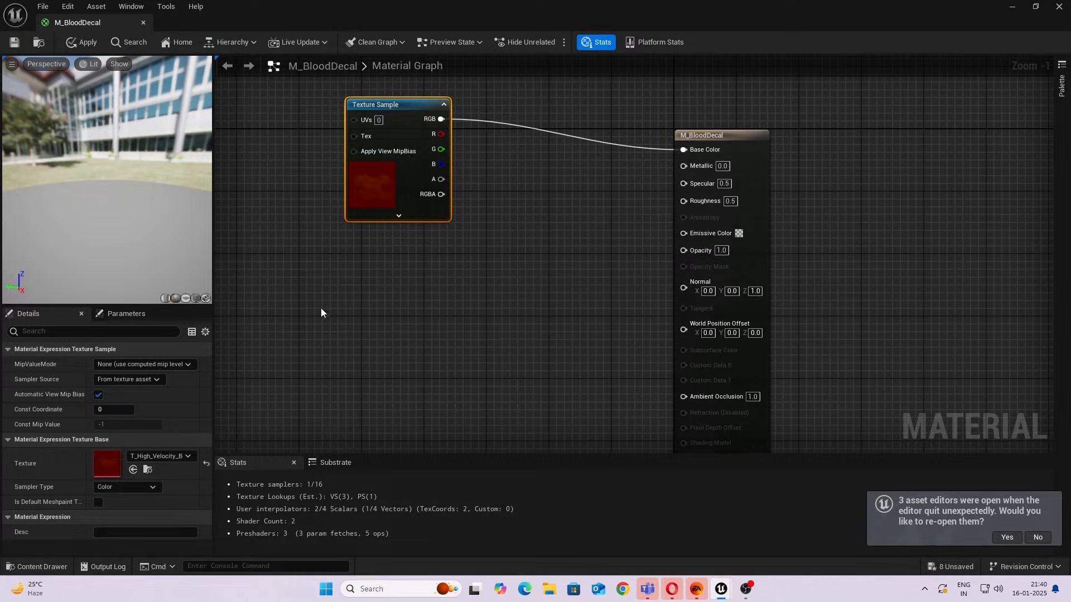
mouse_move(1000, 10)
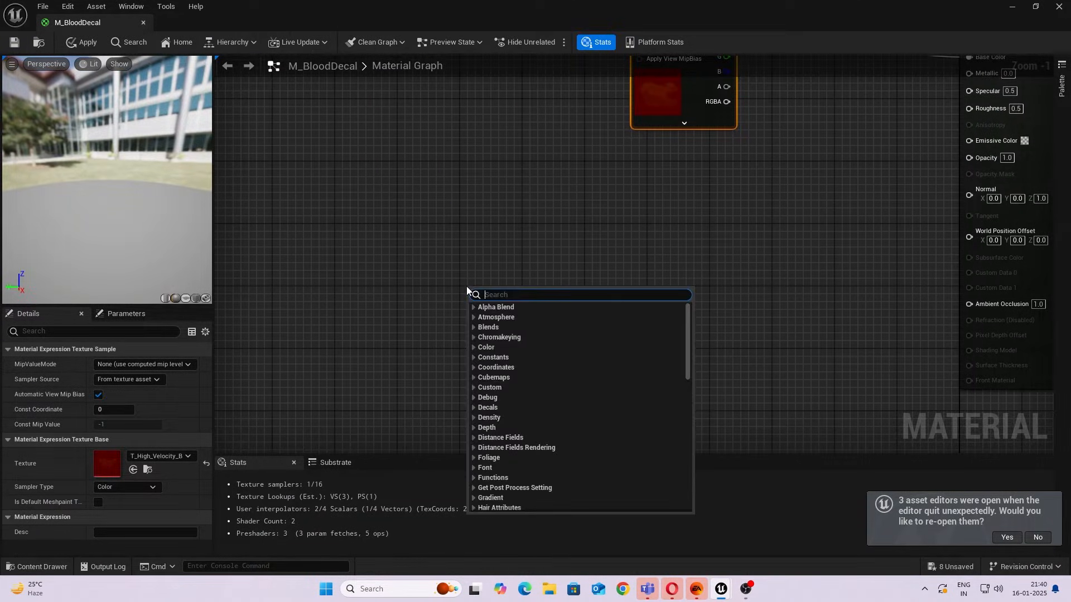
Add a SceneTexture node set to WorldNormal and feed its Color output into an Abs node.
type("scene tex")
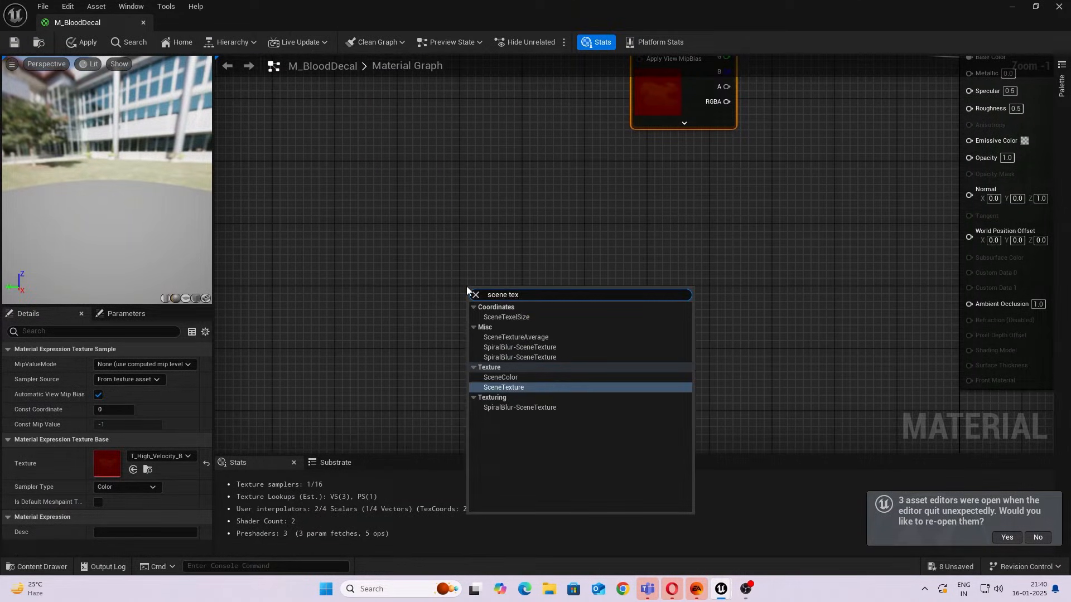
left_click(503, 387)
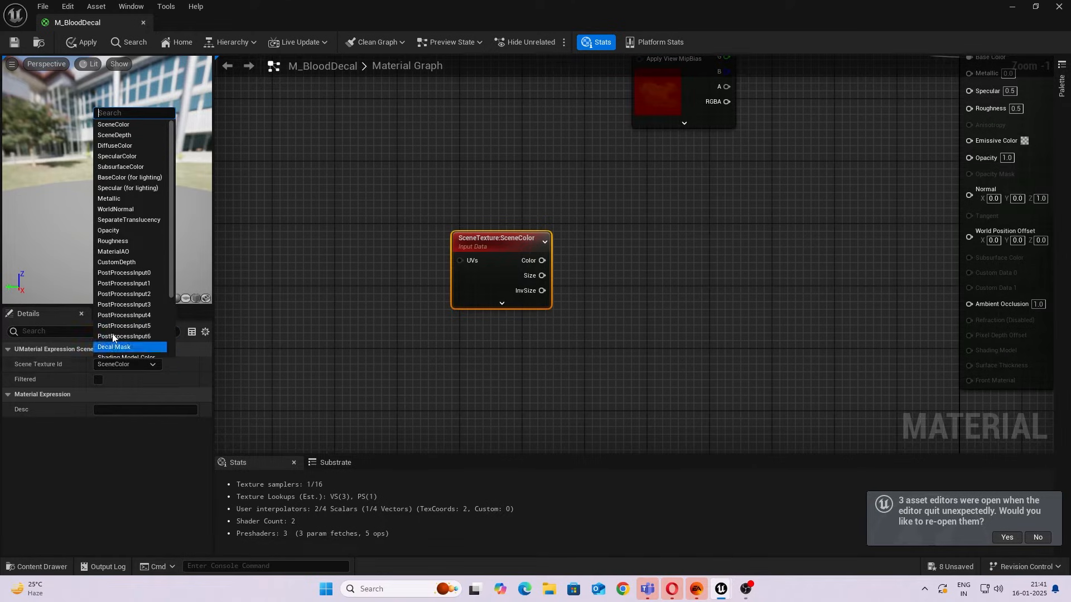
left_click(114, 208)
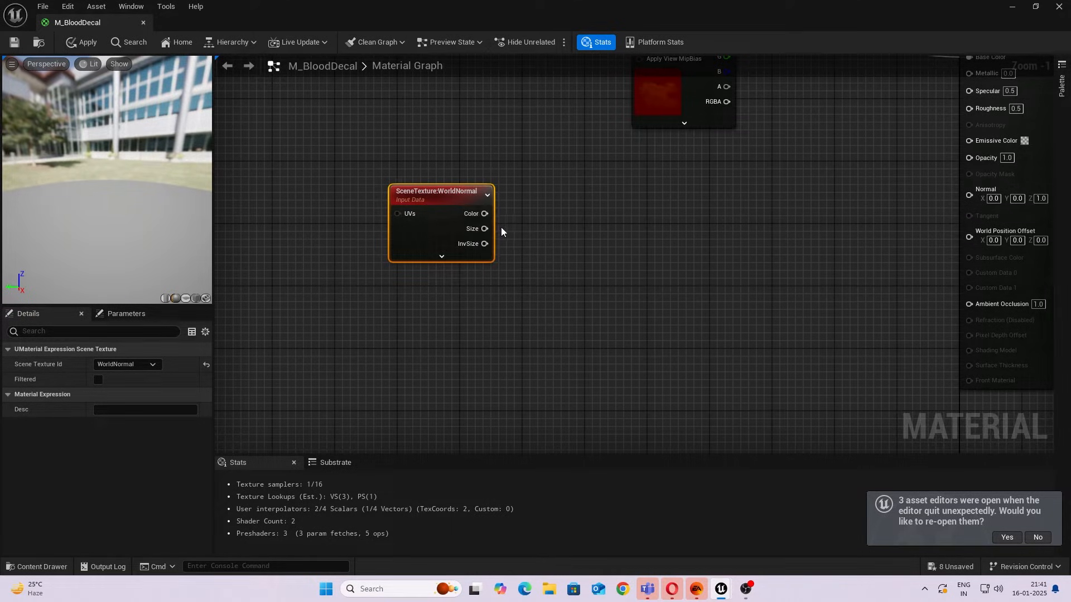
left_click_drag(485, 213, 529, 263)
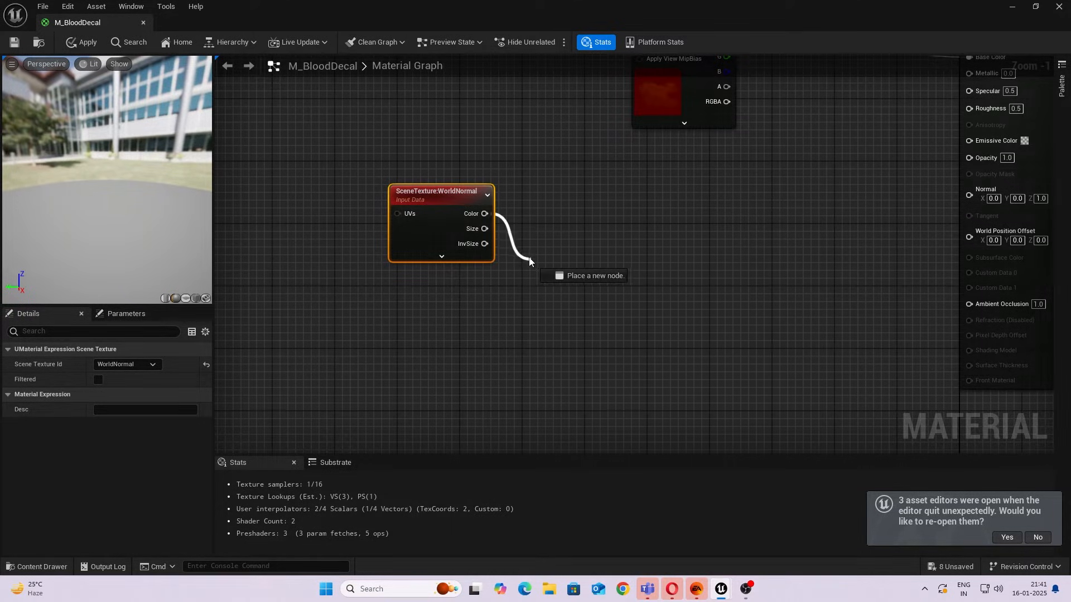
left_click(594, 276)
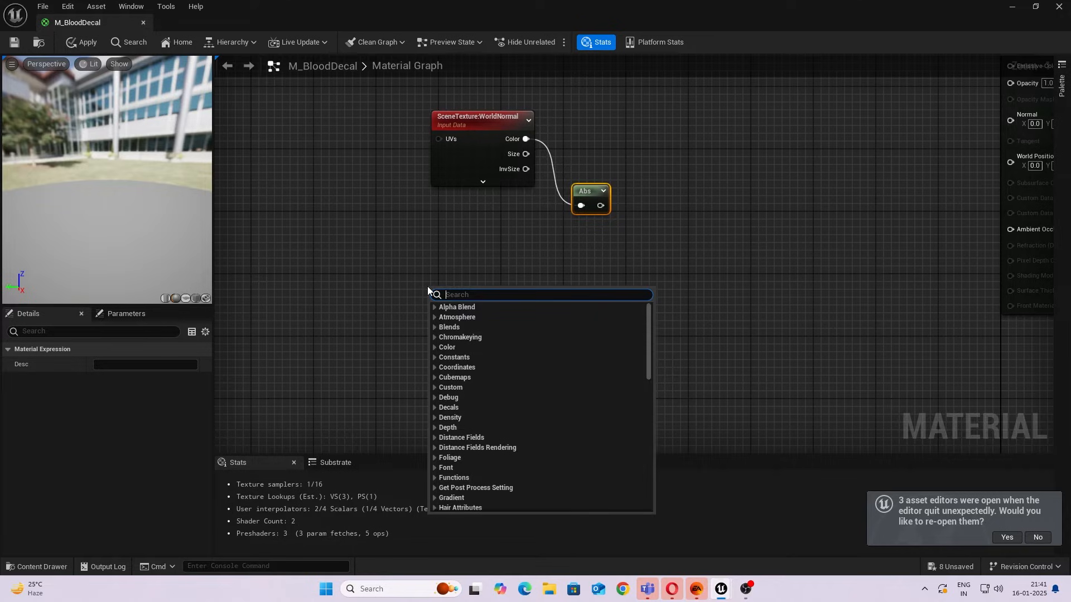
Dot-product Abs(WorldNormal) with Abs(ObjectOrientation) and feed the result into an Add node.
type("object")
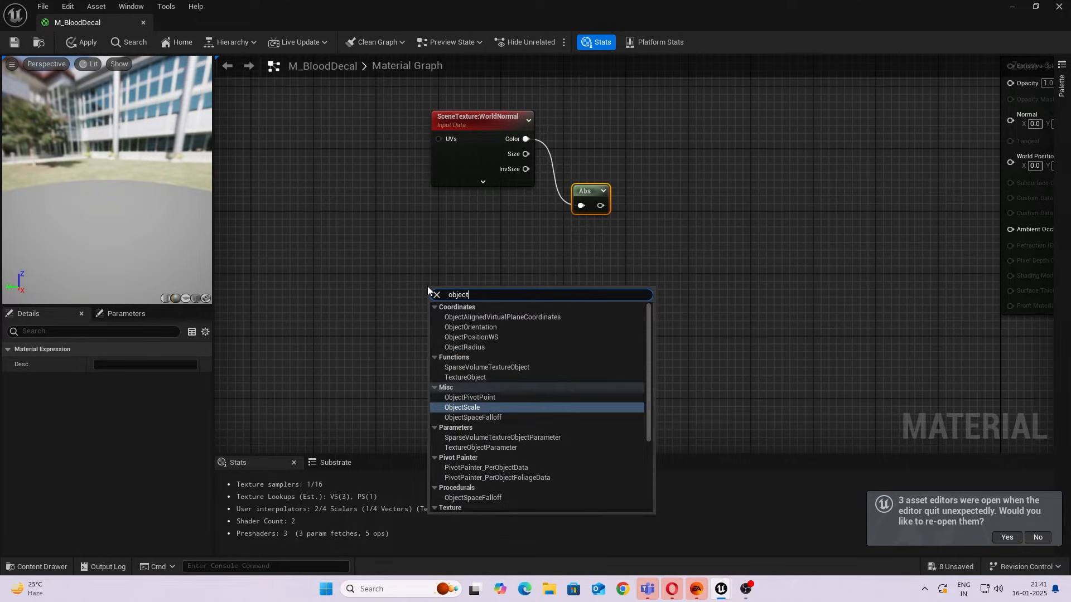
left_click(471, 327)
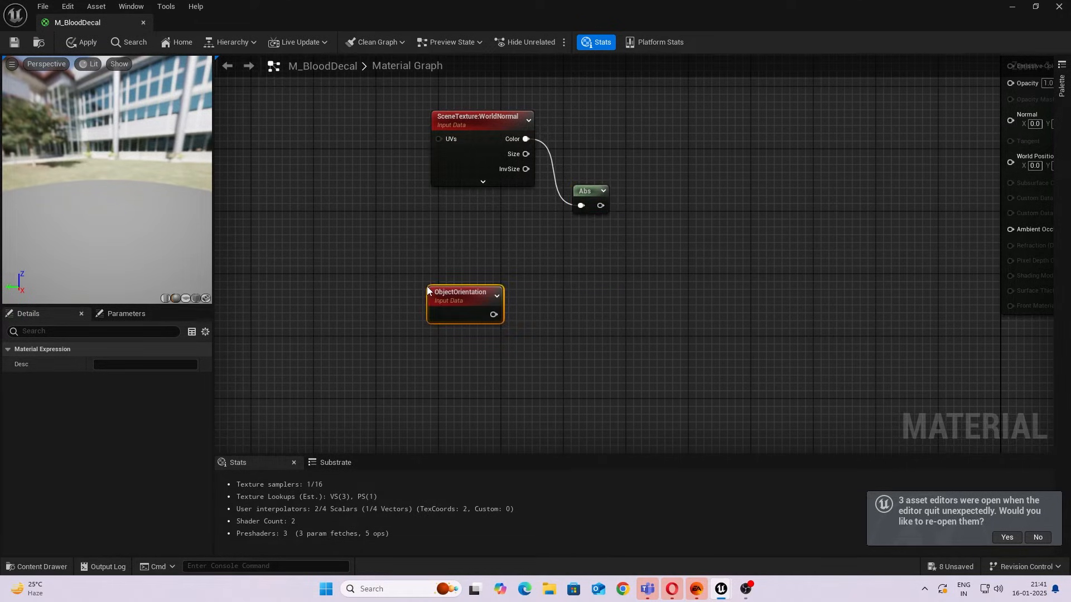
mouse_move(494, 315)
type("abs")
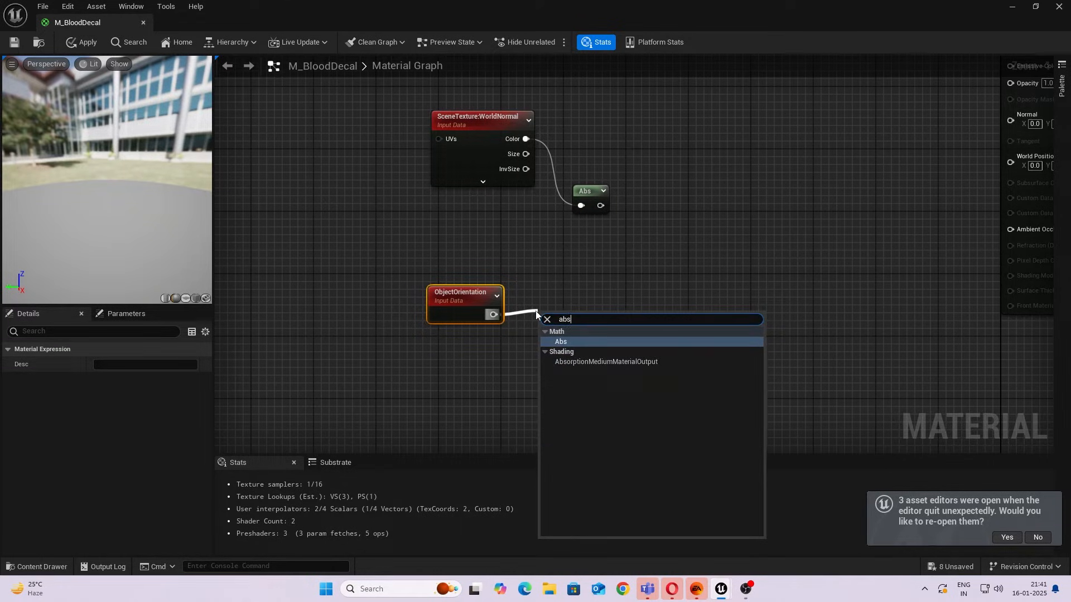
left_click(560, 341)
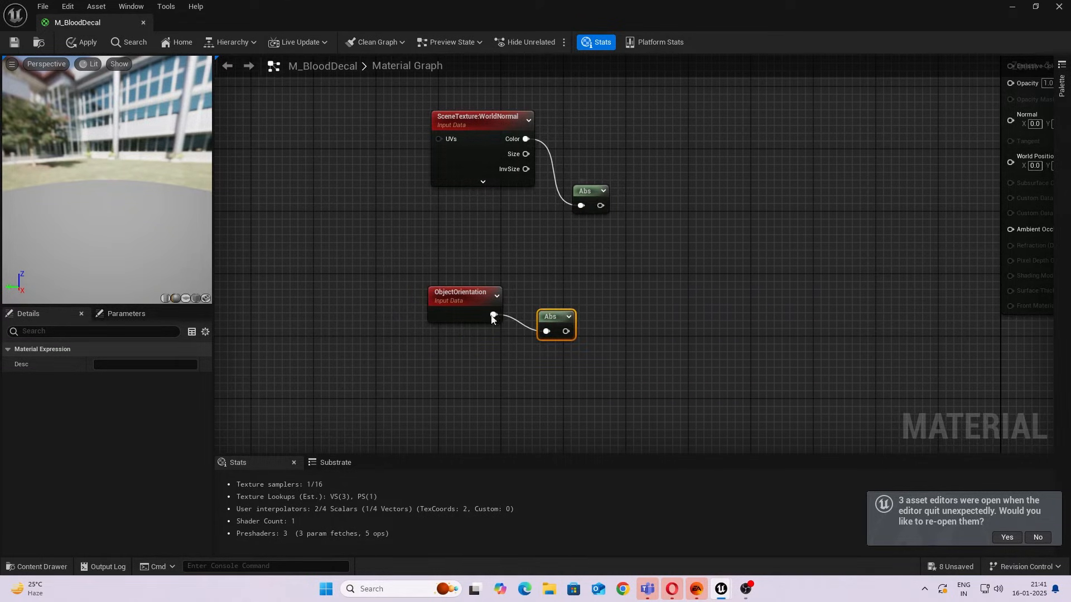
mouse_move(600, 205)
type("dot")
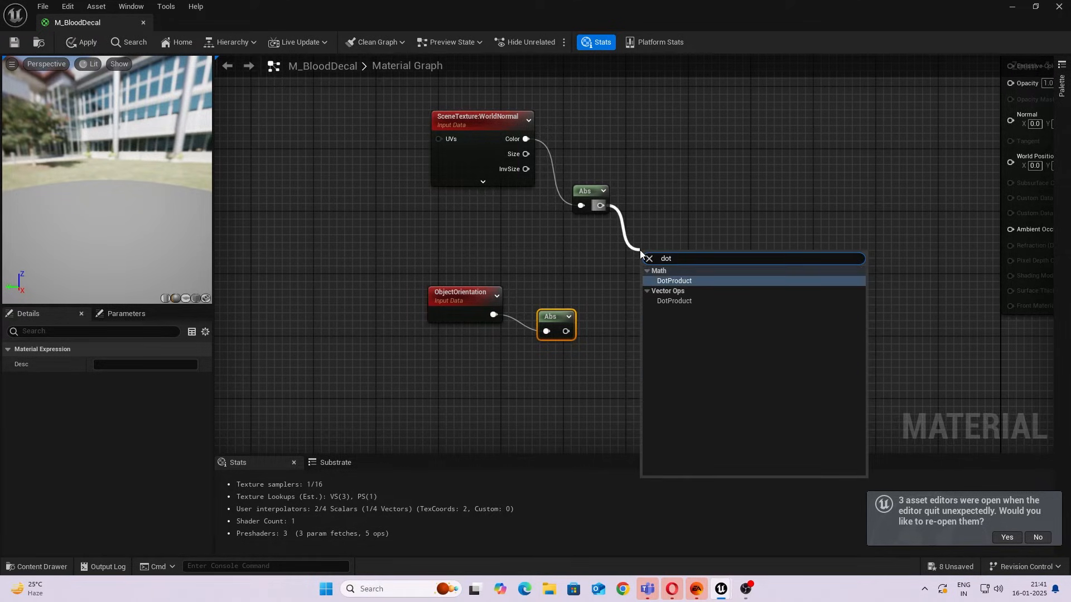
left_click(673, 281)
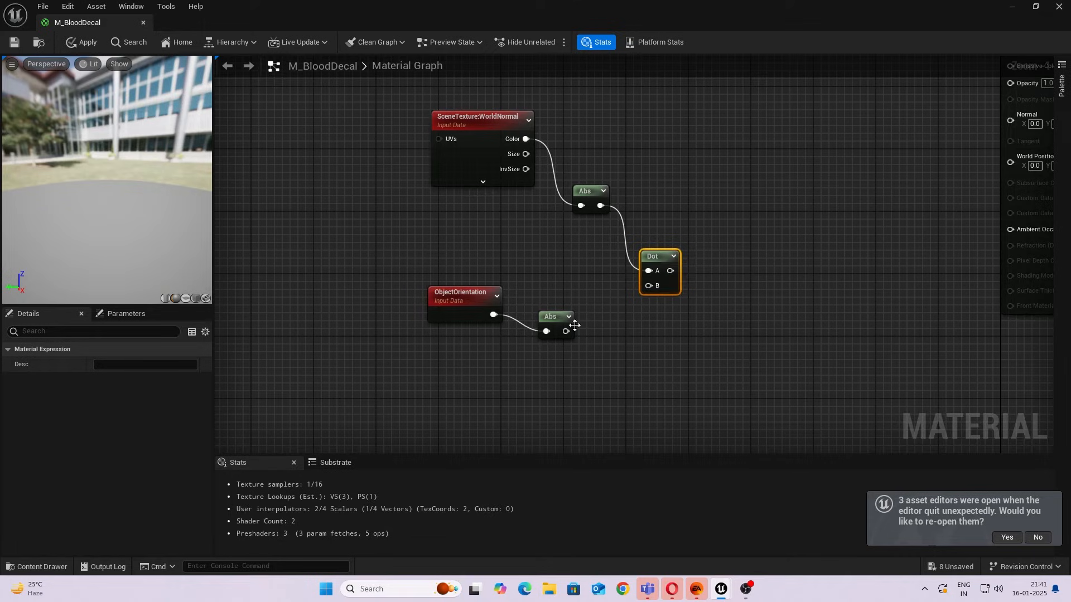
left_click_drag(565, 331, 648, 285)
type("a")
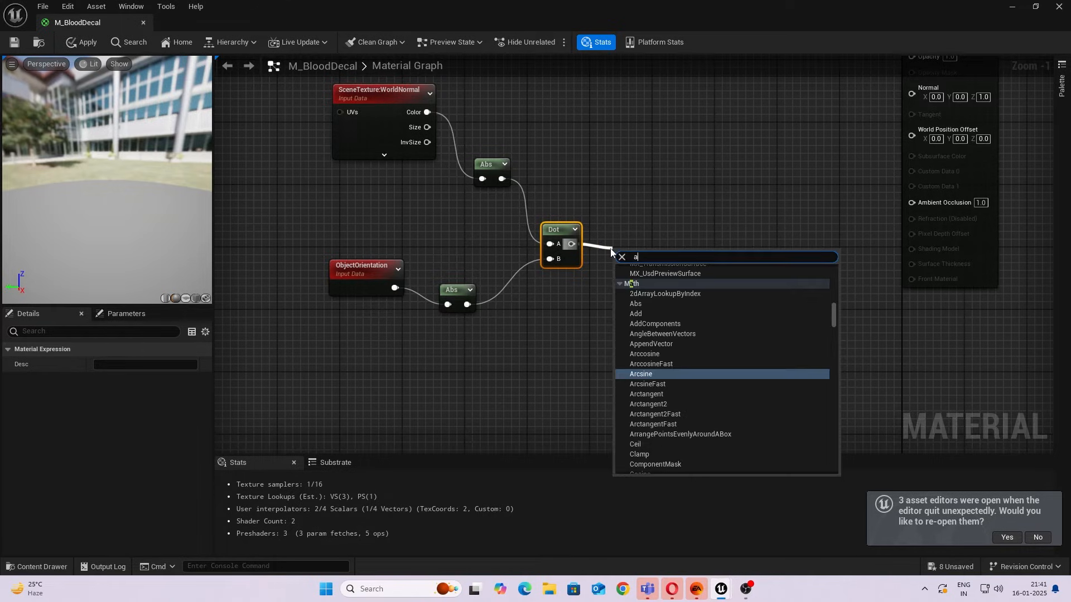
left_click(635, 314)
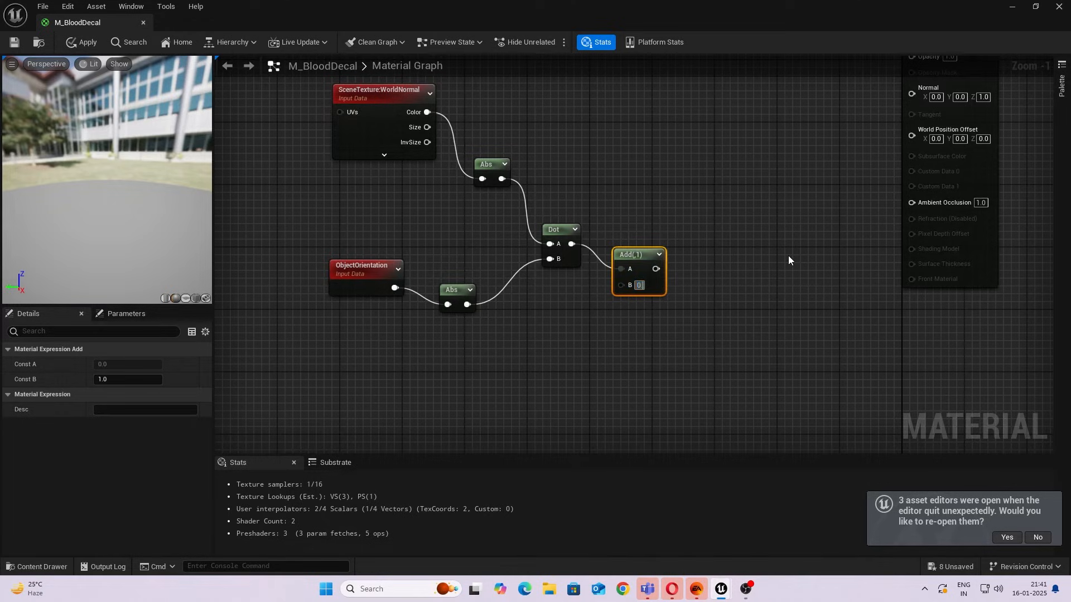
Give the Add node a B value of 0.2 and chain Saturate then Round after it.
type("0.2")
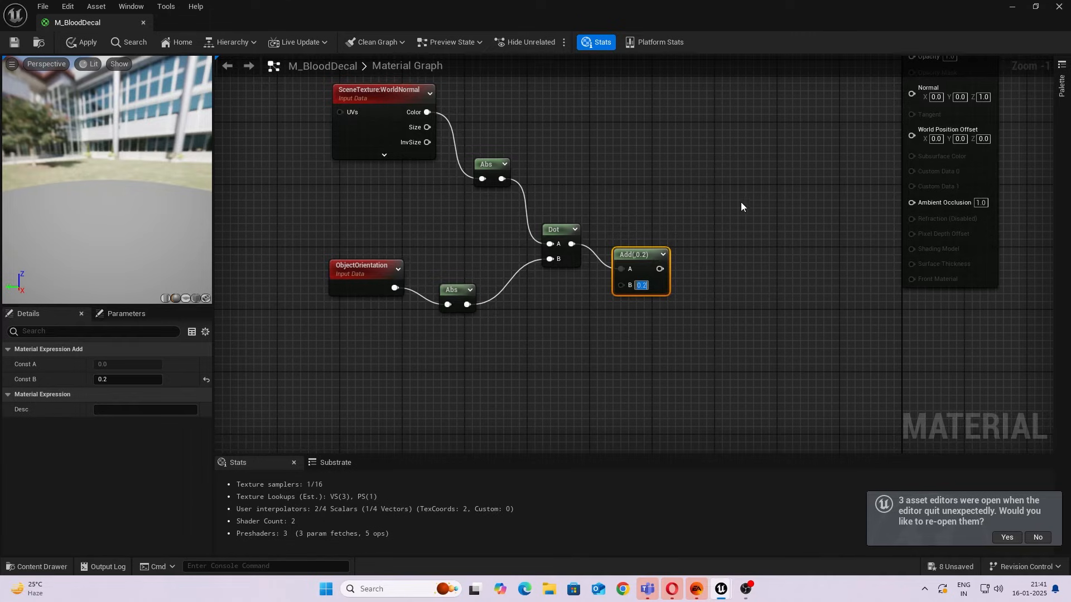
left_click(741, 208)
type("sa")
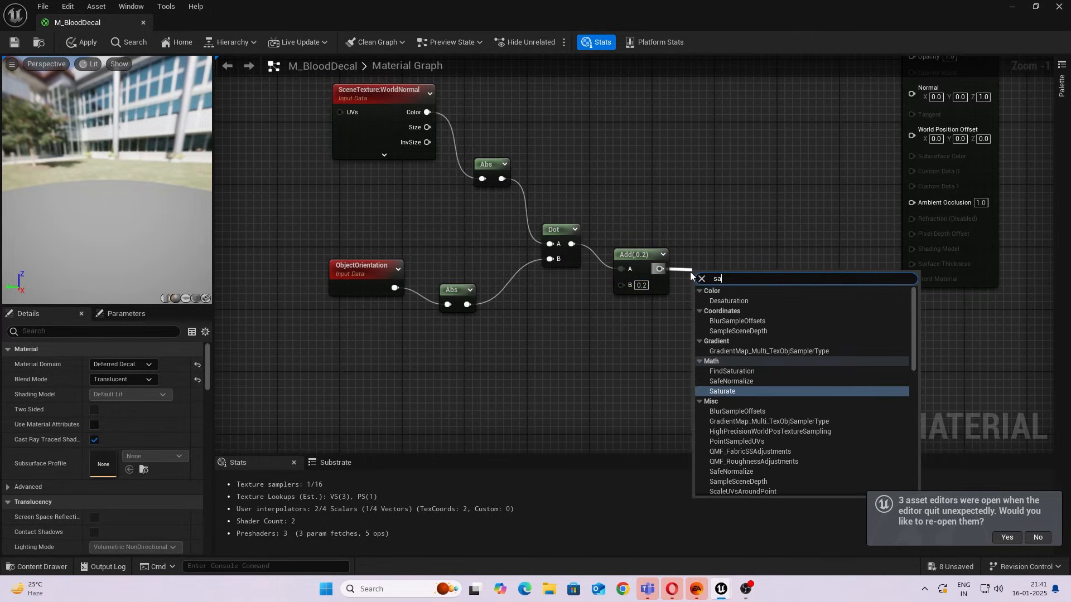
left_click(723, 391)
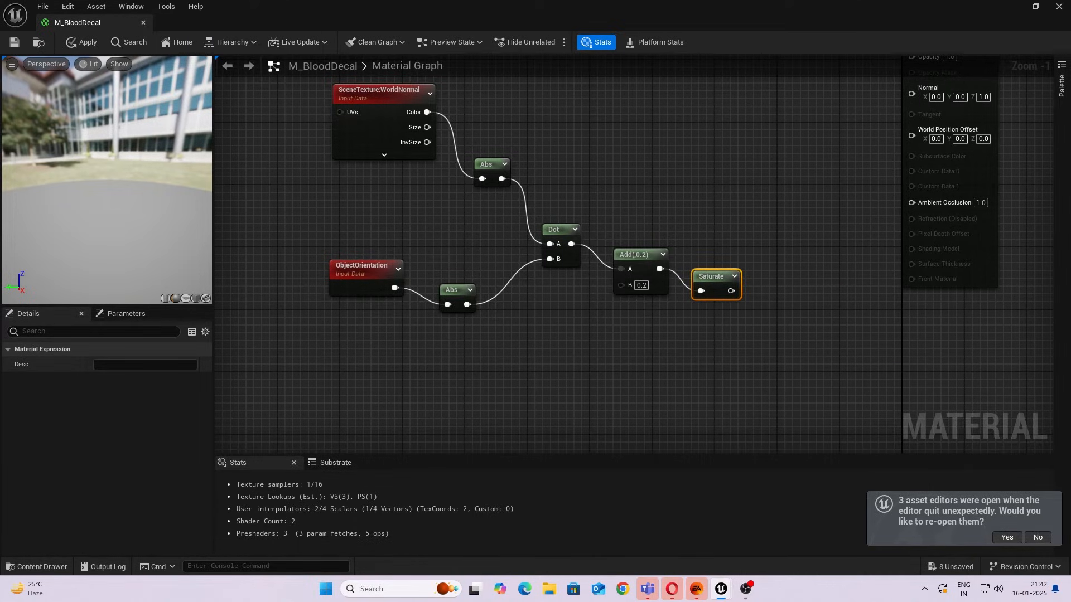
mouse_move(706, 291)
type("rou")
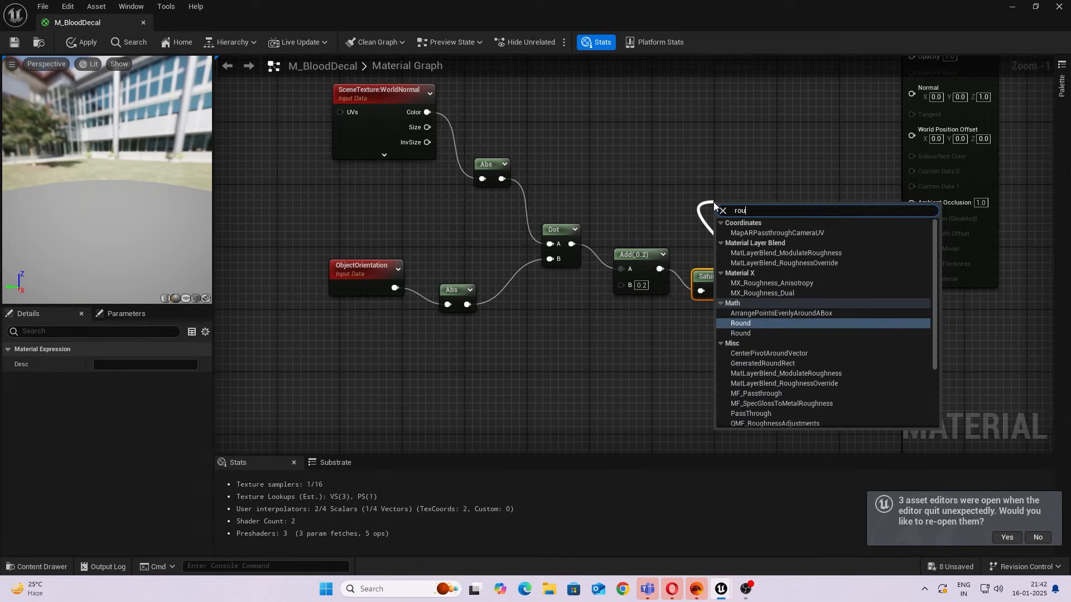
left_click(740, 323)
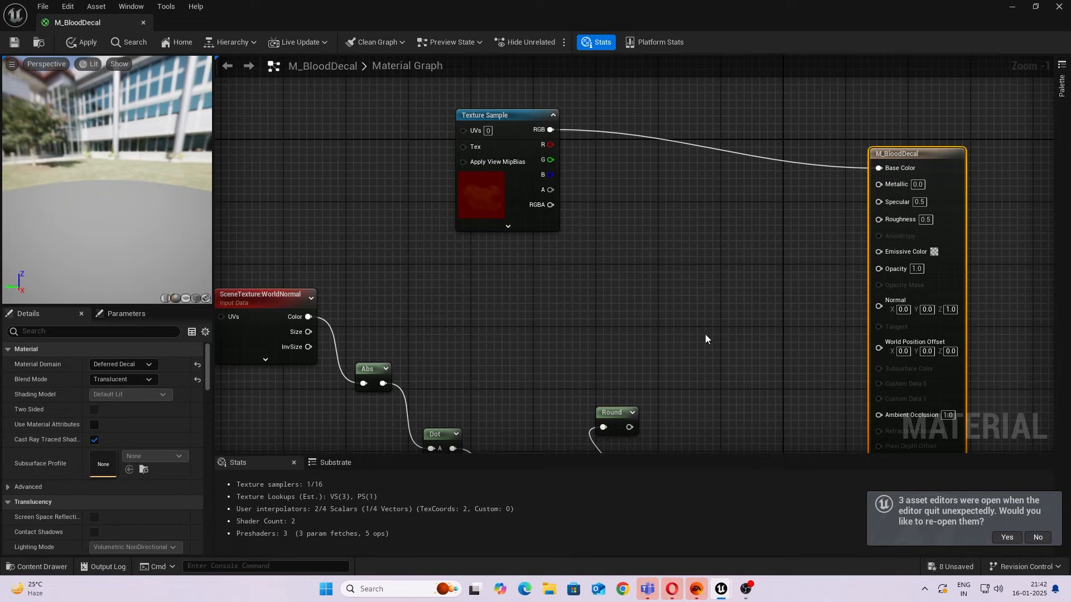
Multiply the Round result by a blood texture's blue channel into Opacity and apply the material.
left_click(765, 321)
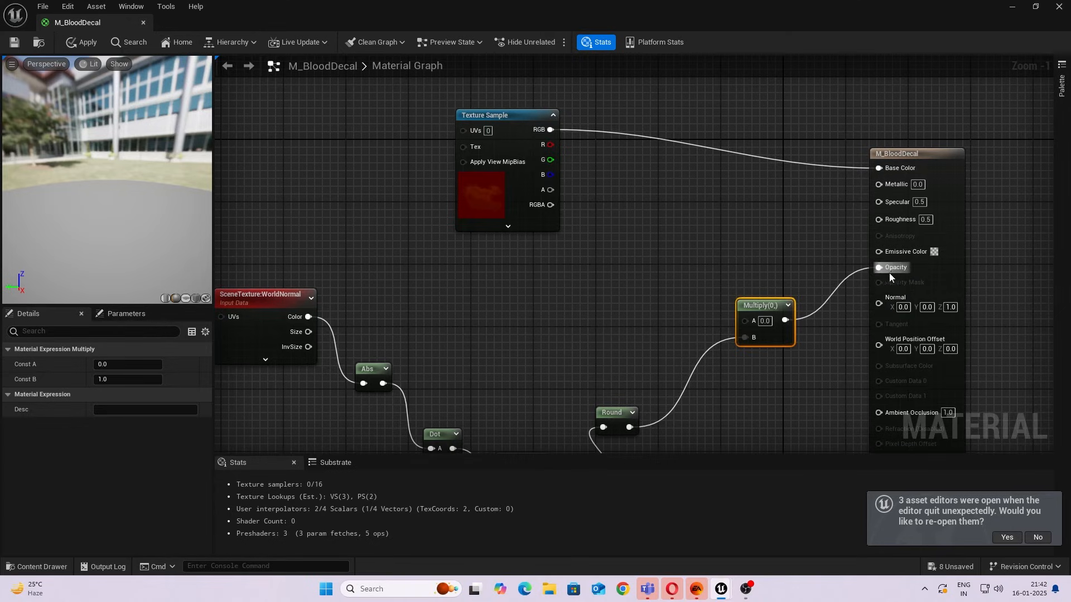
left_click(42, 567)
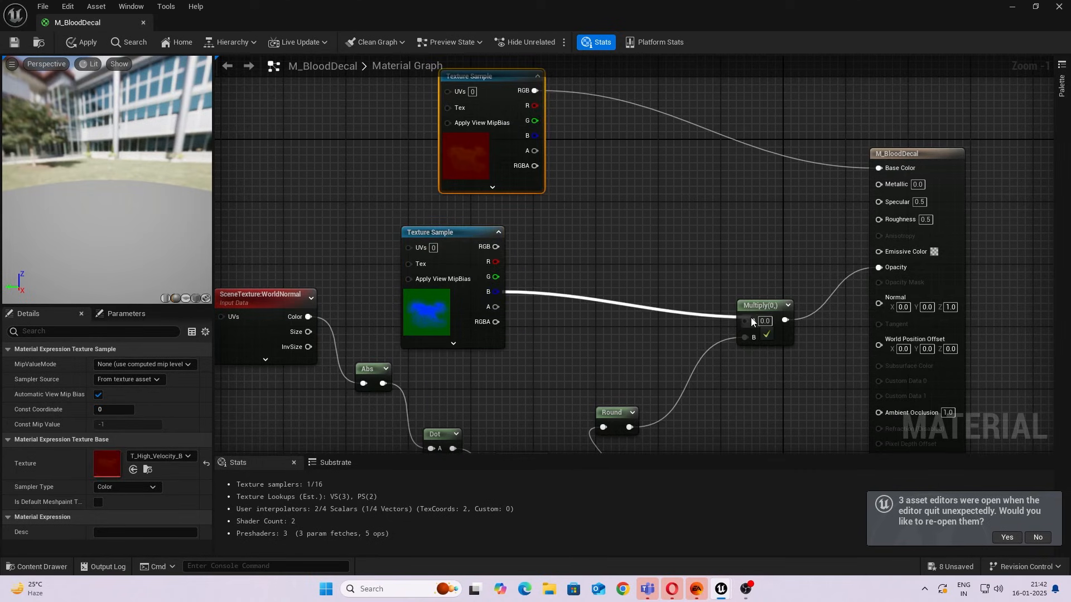
left_click(82, 41)
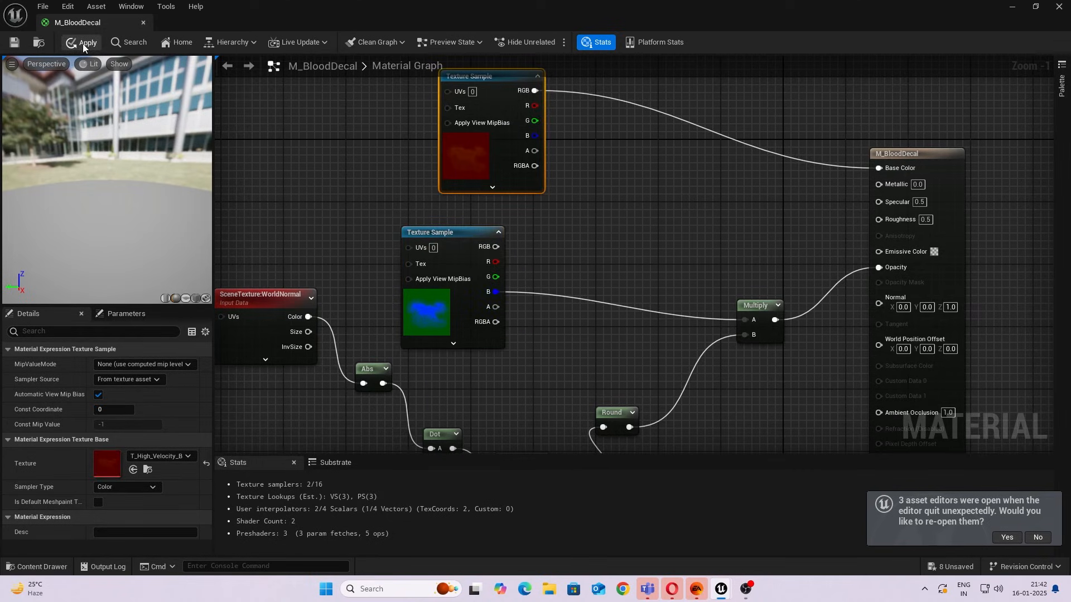
left_click(82, 43)
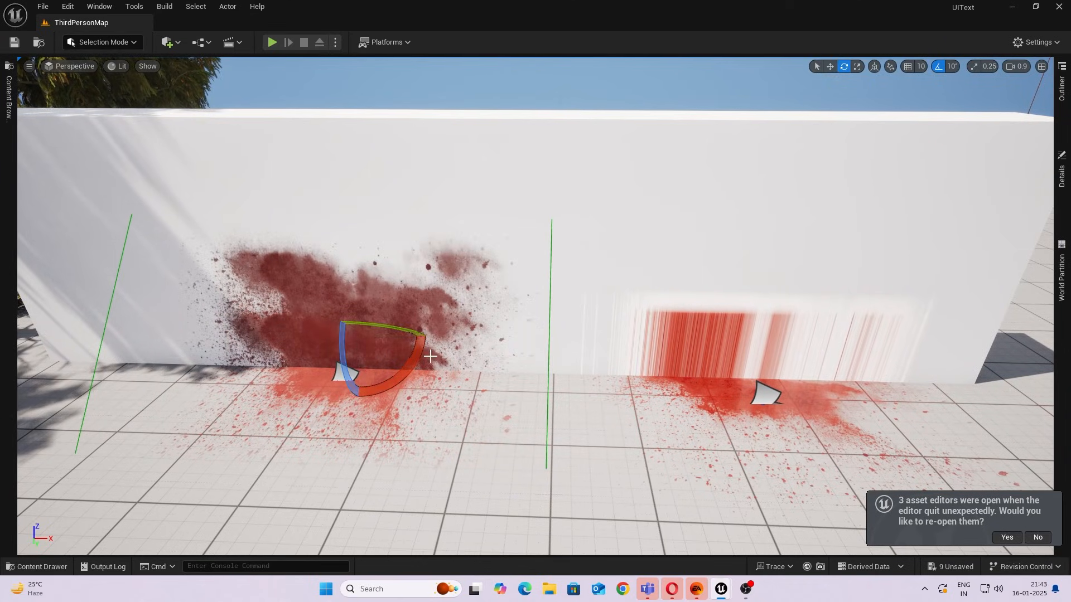
Orbit the level camera to view the blood decals on the wall at an angle.
left_click_drag(431, 355, 558, 425)
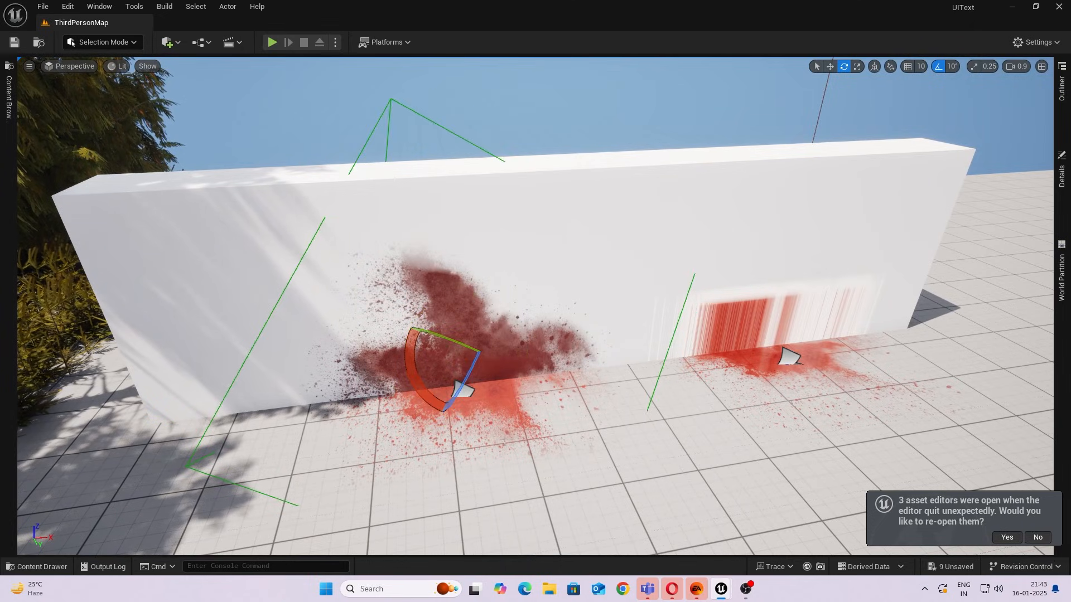
mouse_move(746, 589)
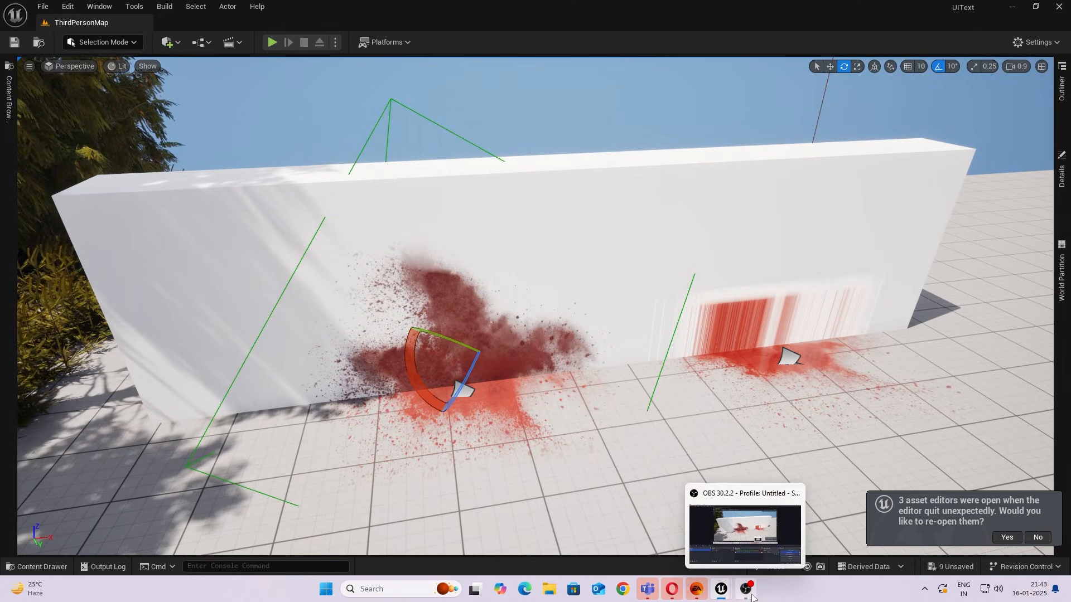